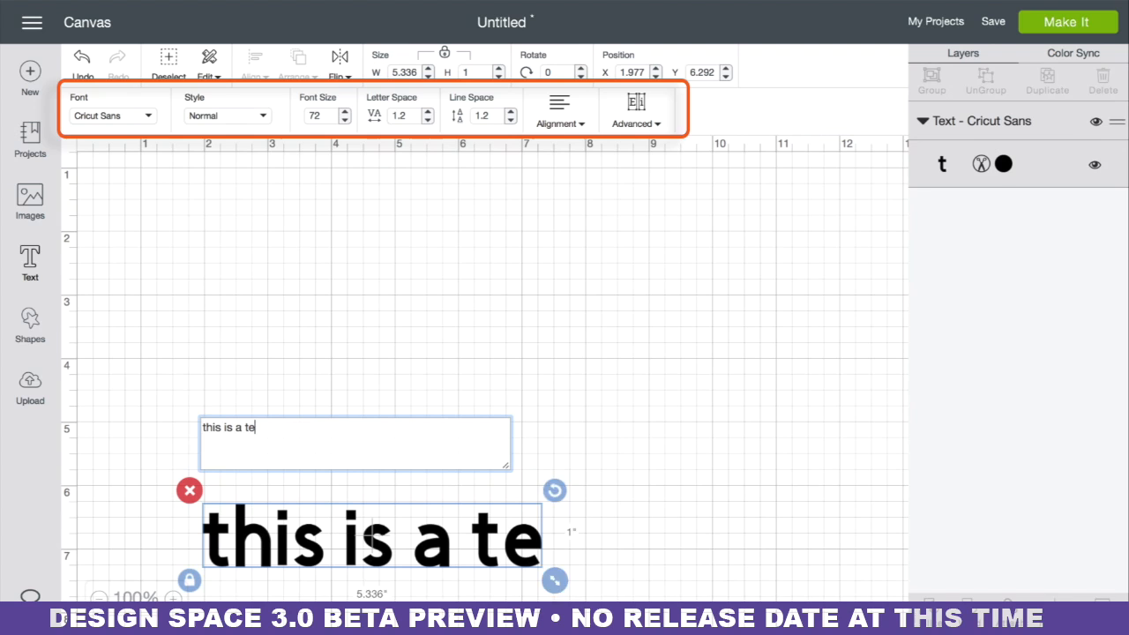
# Complete the text 'this is a test' and set its font to Art Deco - Stage Left
pyautogui.write('st')
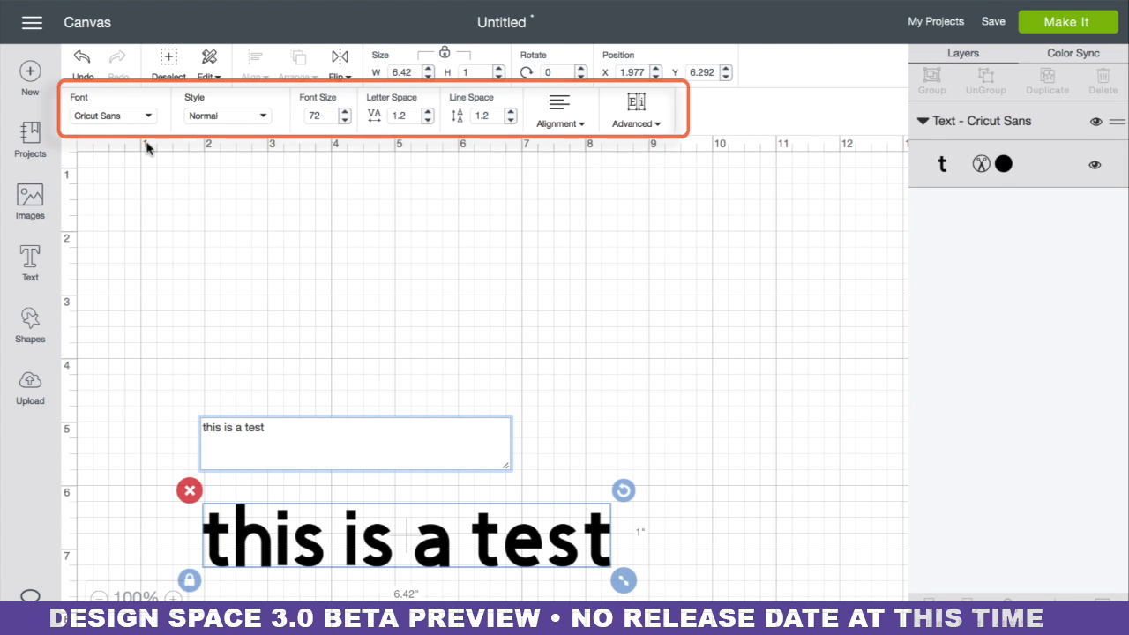
pyautogui.click(113, 116)
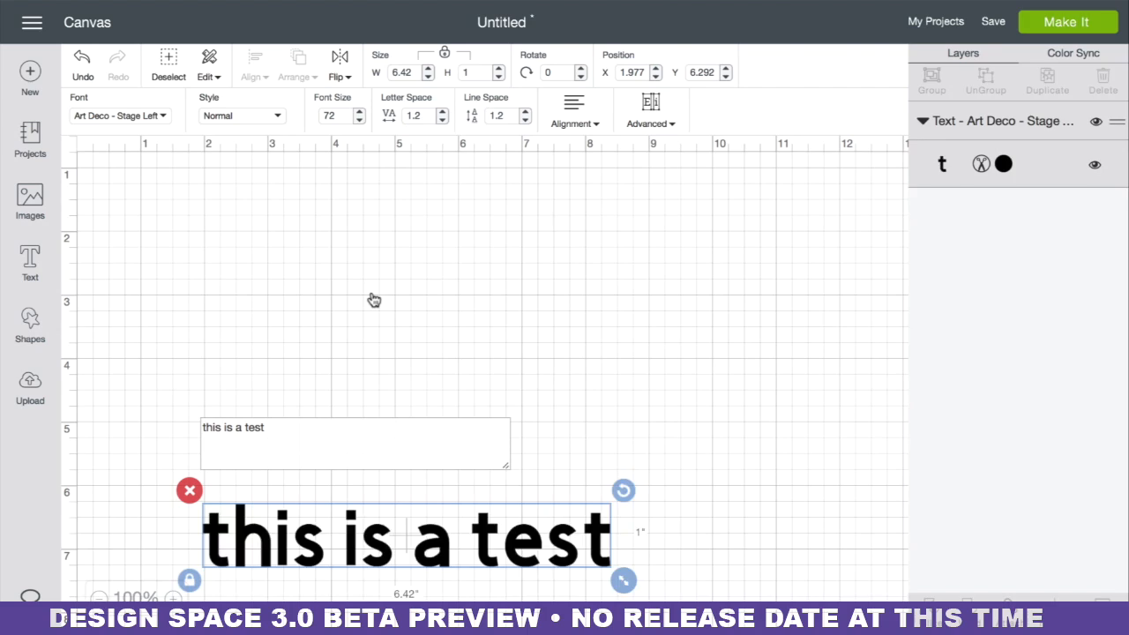
# Browse the font list down to the multi-layer Creative Memories fonts
pyautogui.click(120, 117)
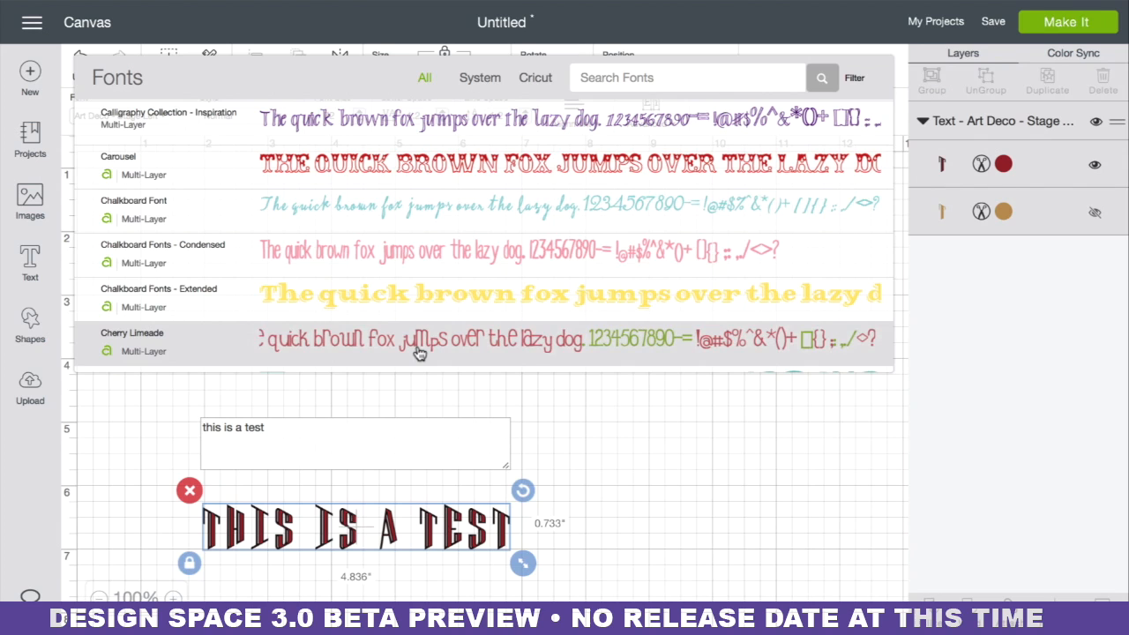
pyautogui.scroll(-3)
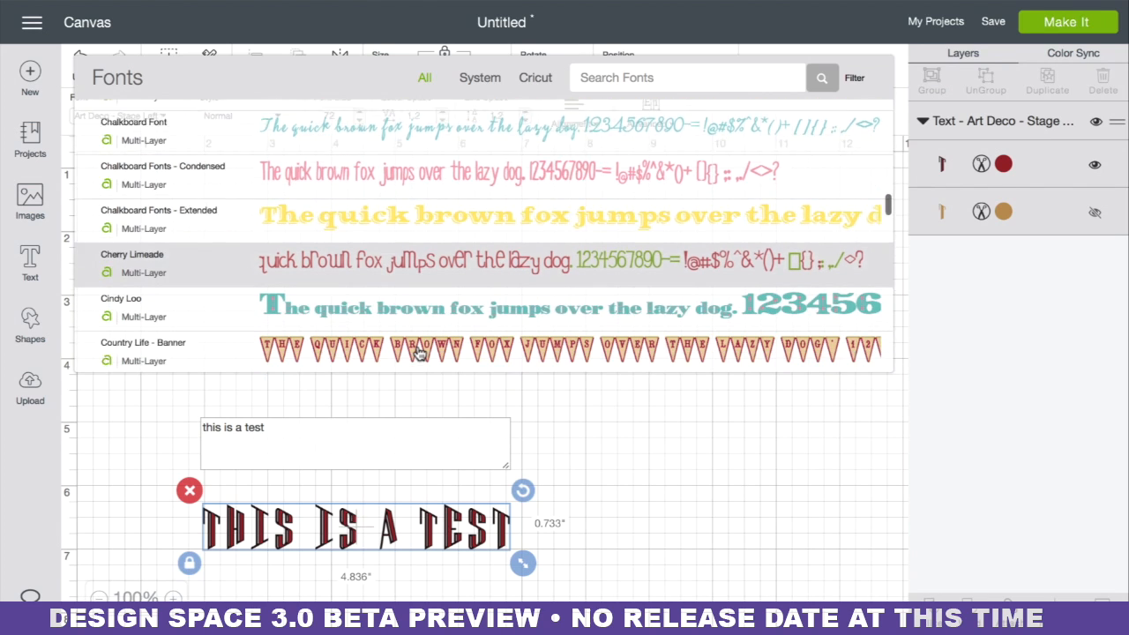
pyautogui.scroll(-3)
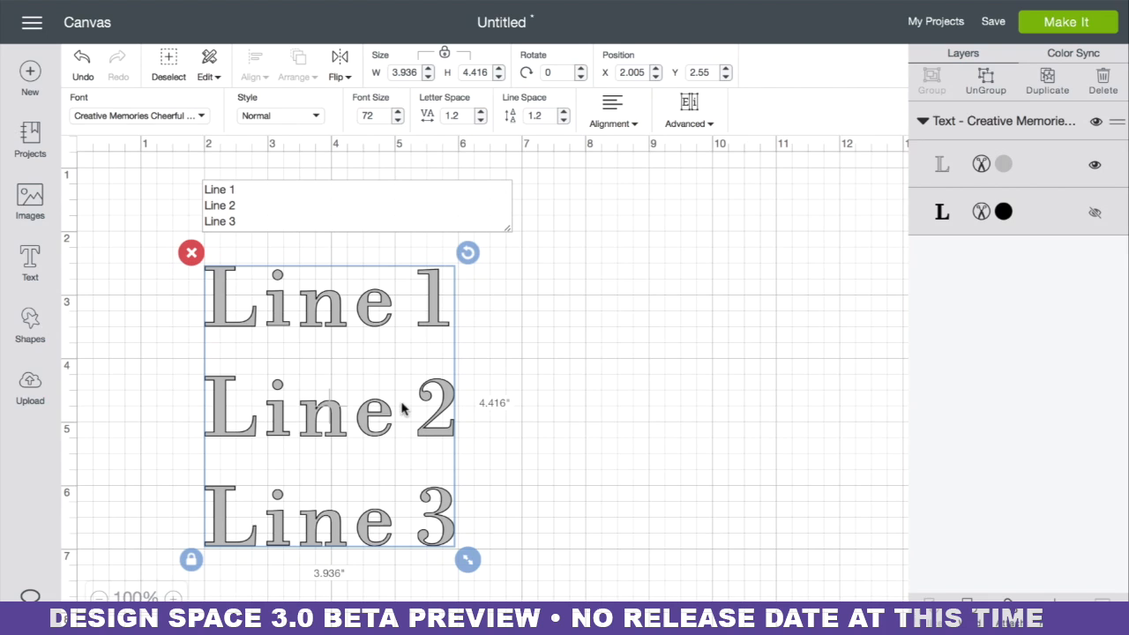
pyautogui.moveTo(762, 296)
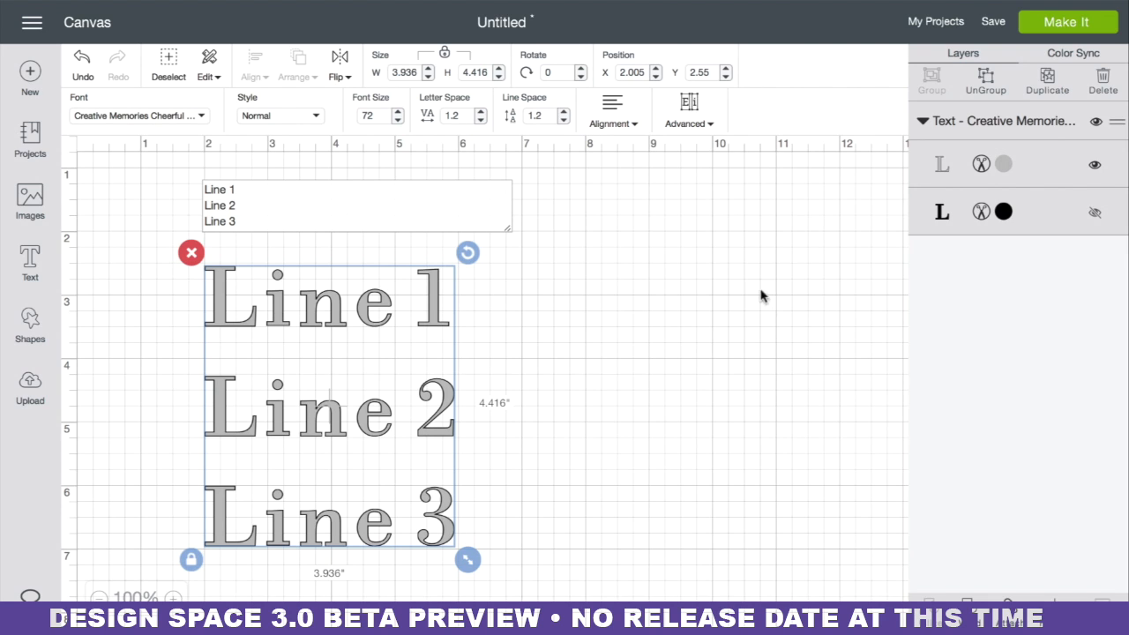
# Apply Ungroup To Lines from the Advanced menu so each line becomes its own text object
pyautogui.click(688, 109)
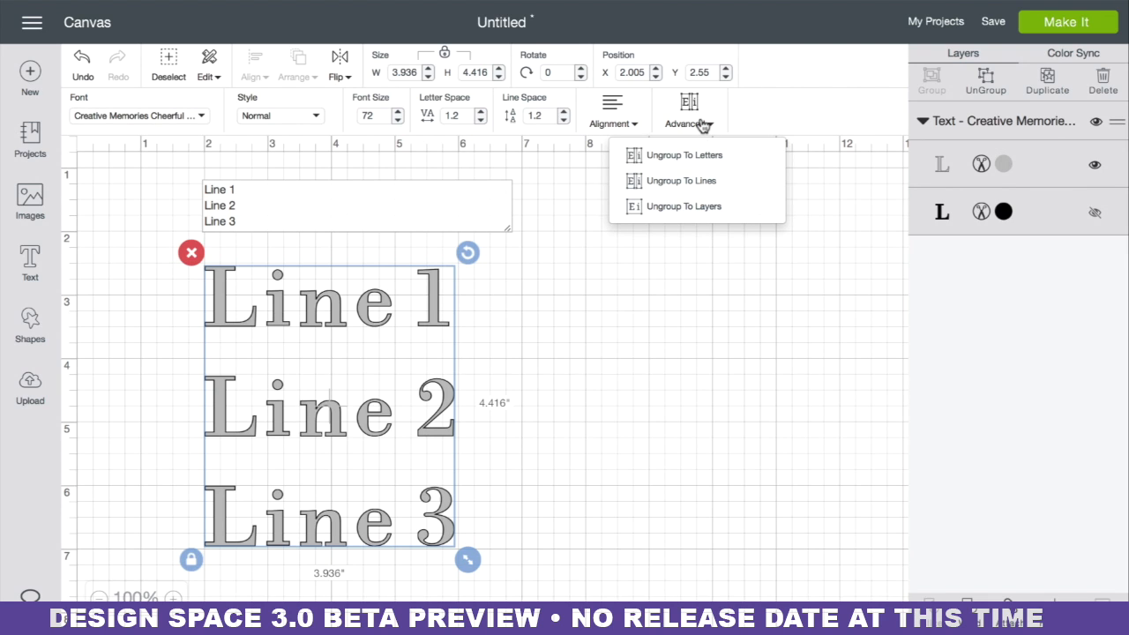
pyautogui.moveTo(696, 155)
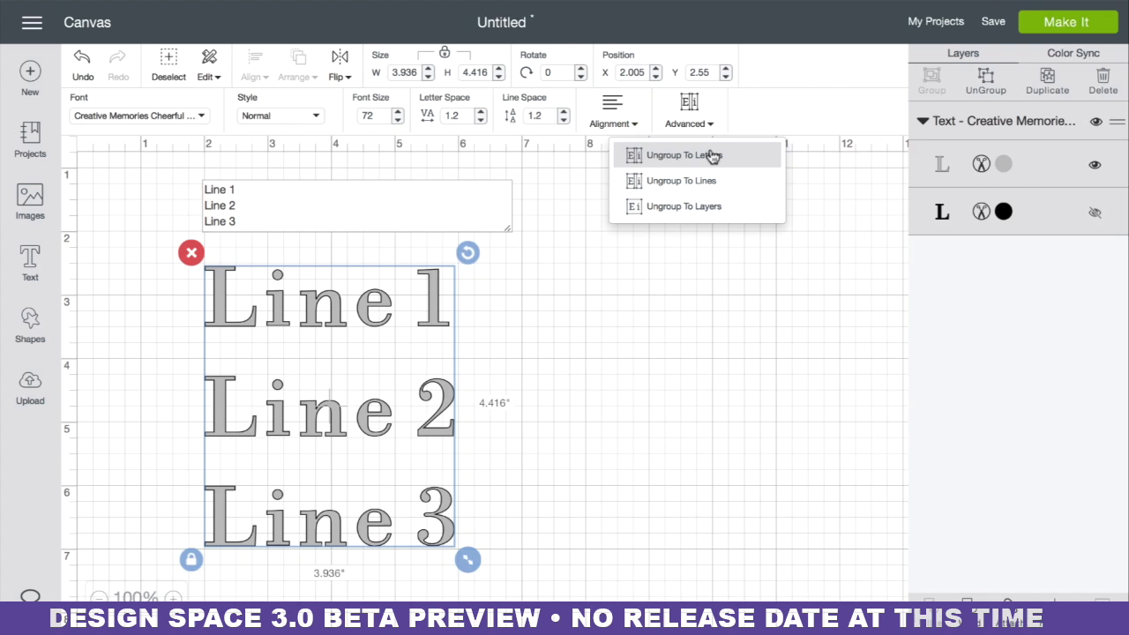
pyautogui.moveTo(730, 182)
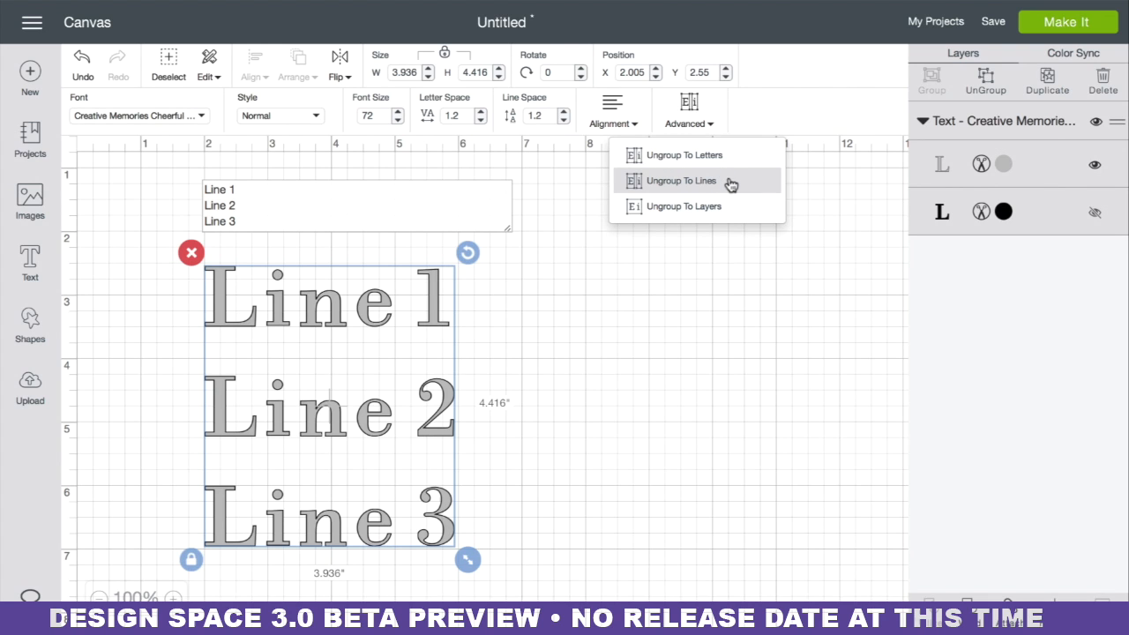
pyautogui.moveTo(737, 205)
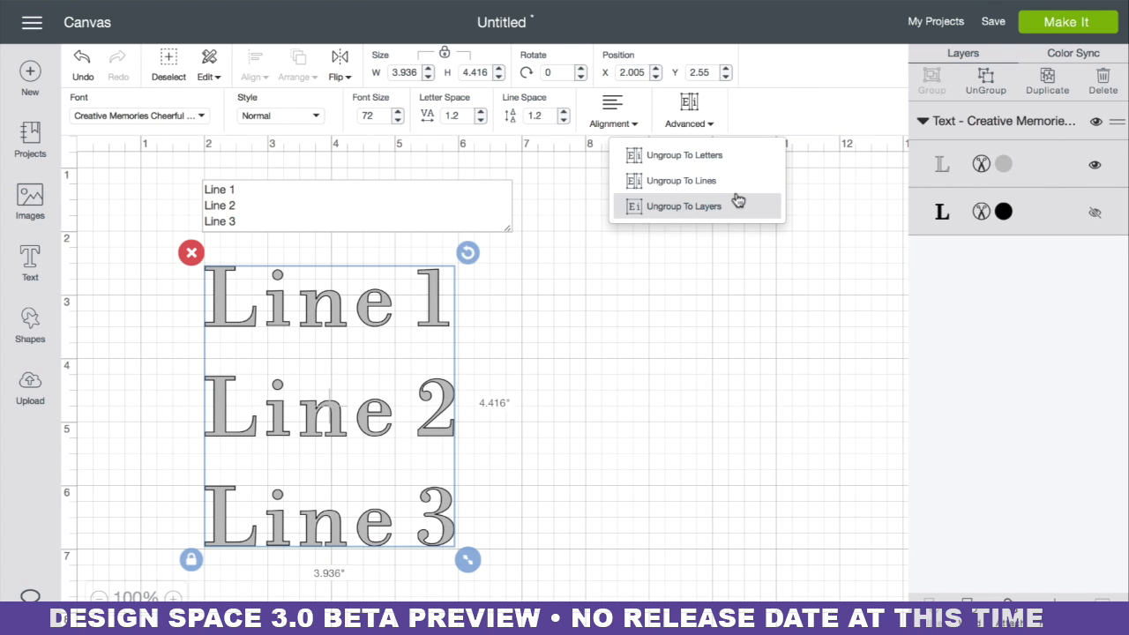
pyautogui.click(681, 180)
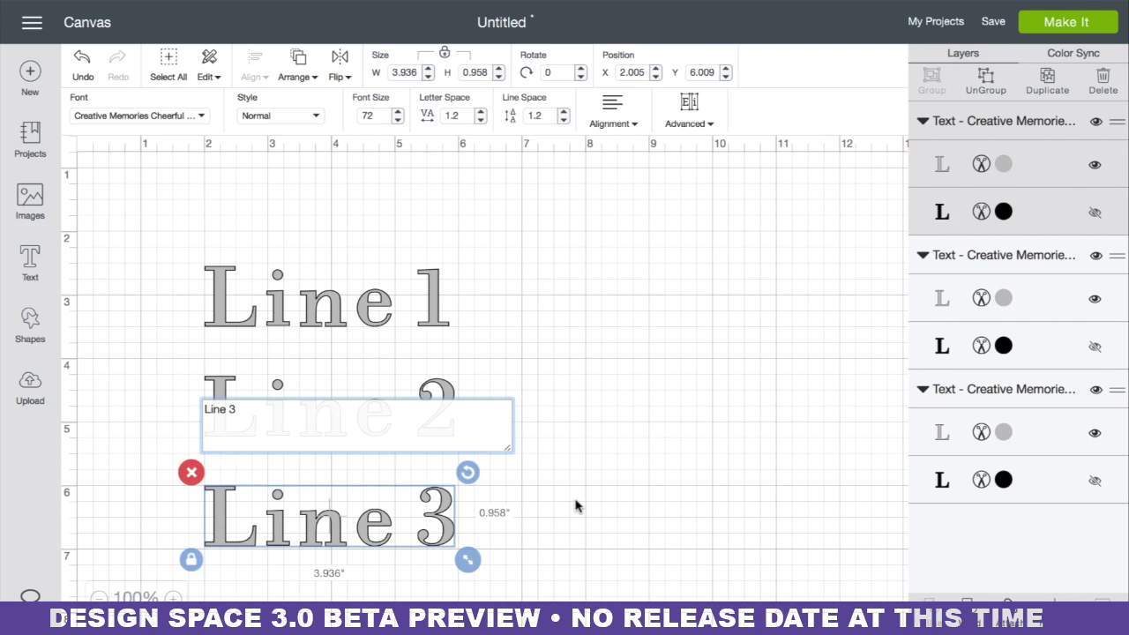
# Select Line 3 and apply Ungroup To Layers, producing separate Slice Result pieces
pyautogui.click(579, 505)
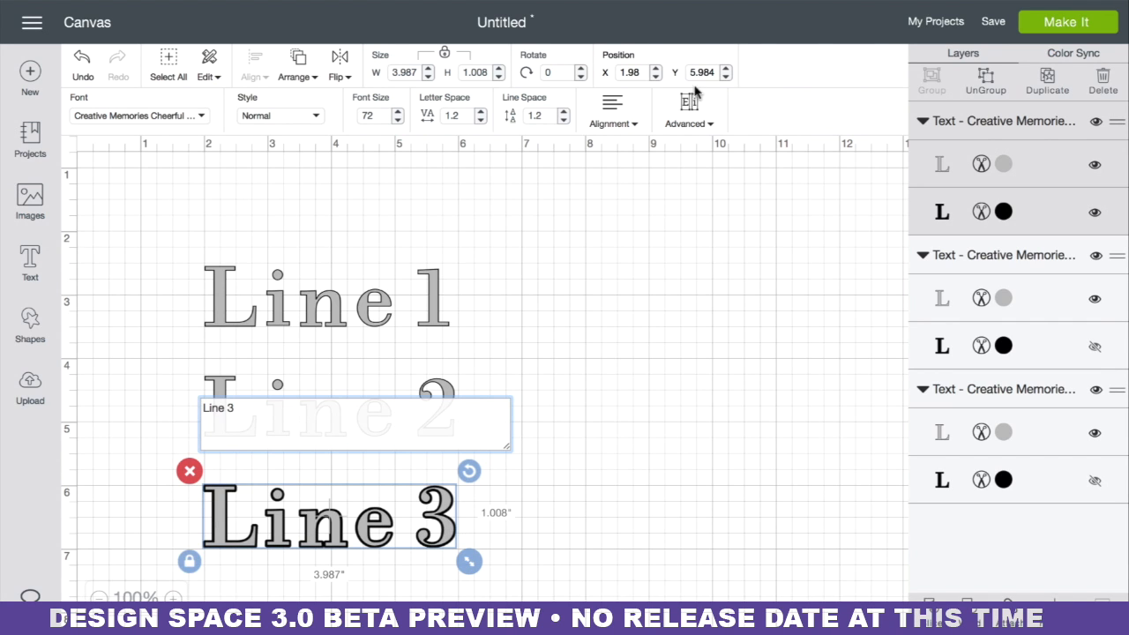
pyautogui.click(688, 109)
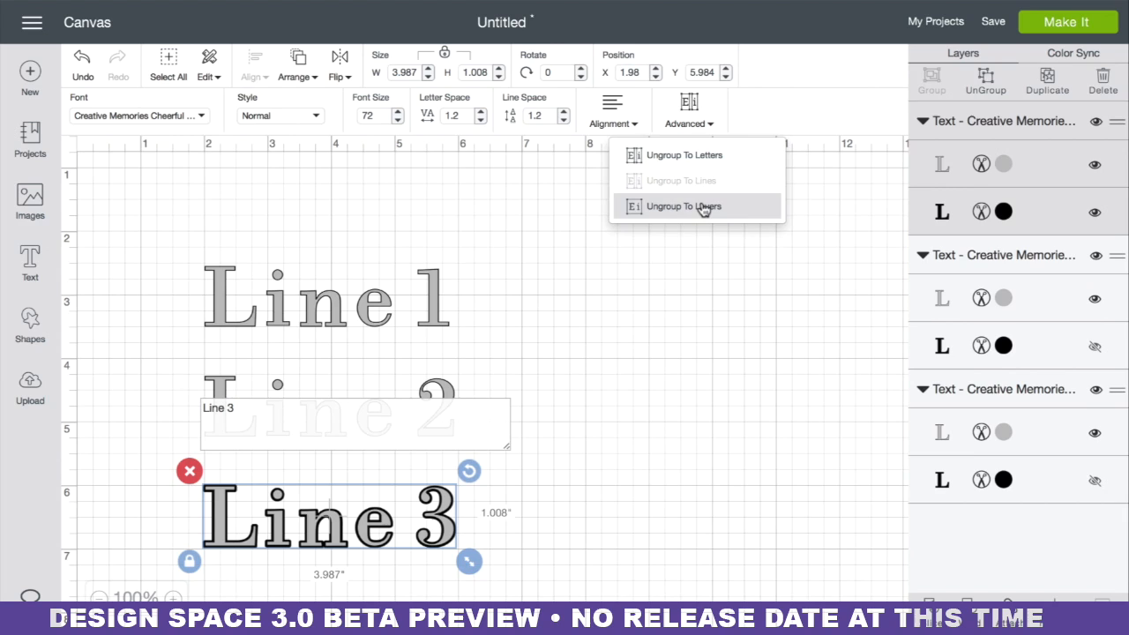
pyautogui.click(684, 204)
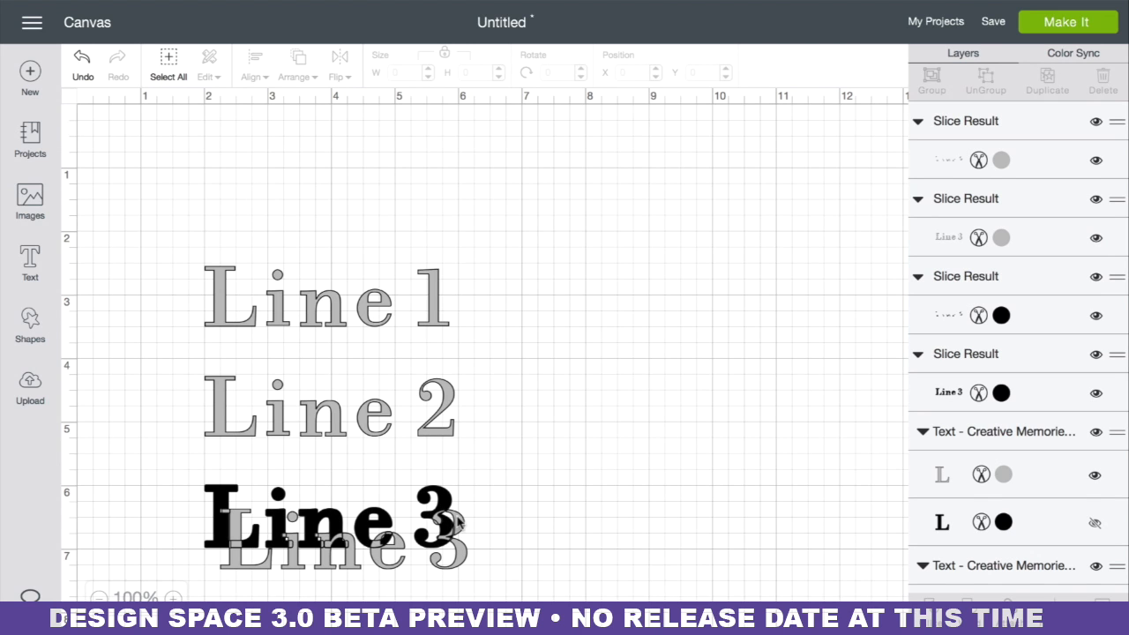
# Pull the grey outline and solid black Line 3 pieces apart, moving the solid one lower left
pyautogui.click(591, 410)
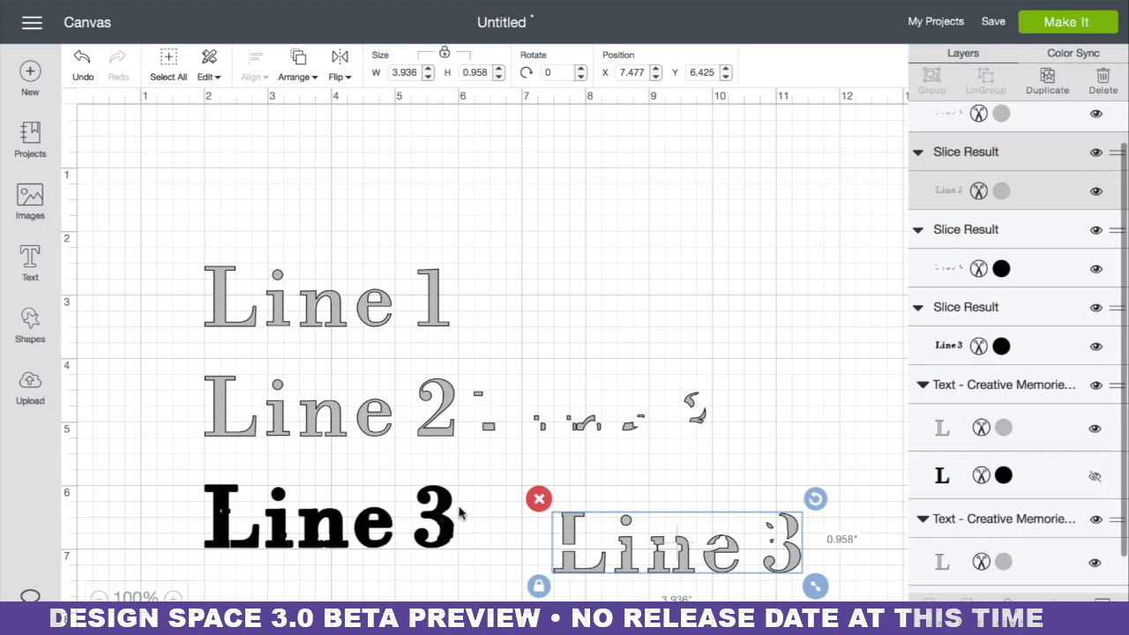
pyautogui.moveTo(674, 543); pyautogui.dragTo(221, 573)
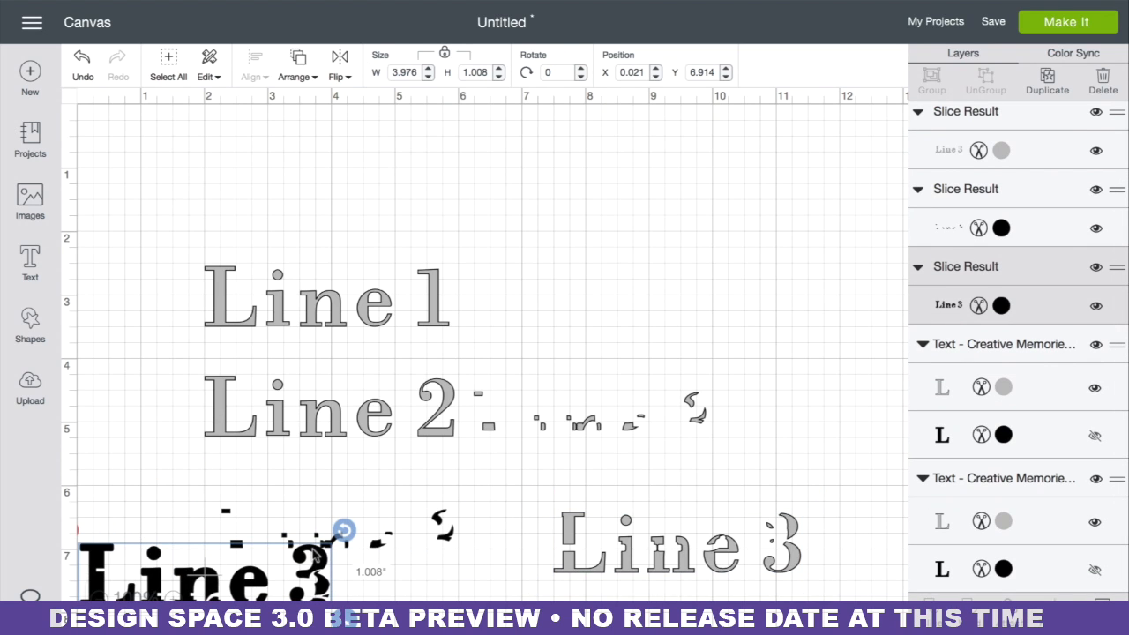